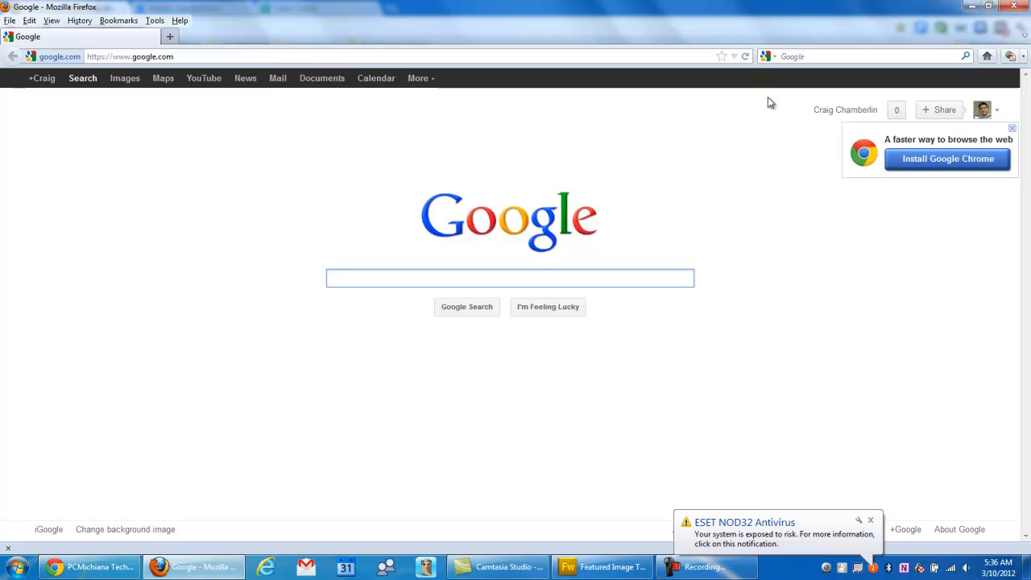
Step: Bring Chrome to the front from the taskbar and start a new blank tab
left_click(510, 277)
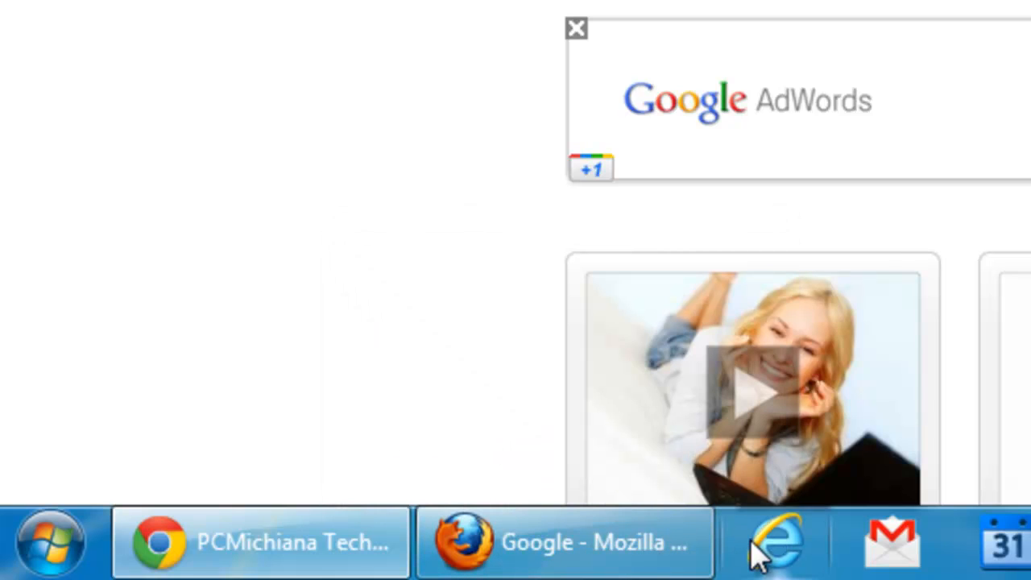
mouse_move(769, 552)
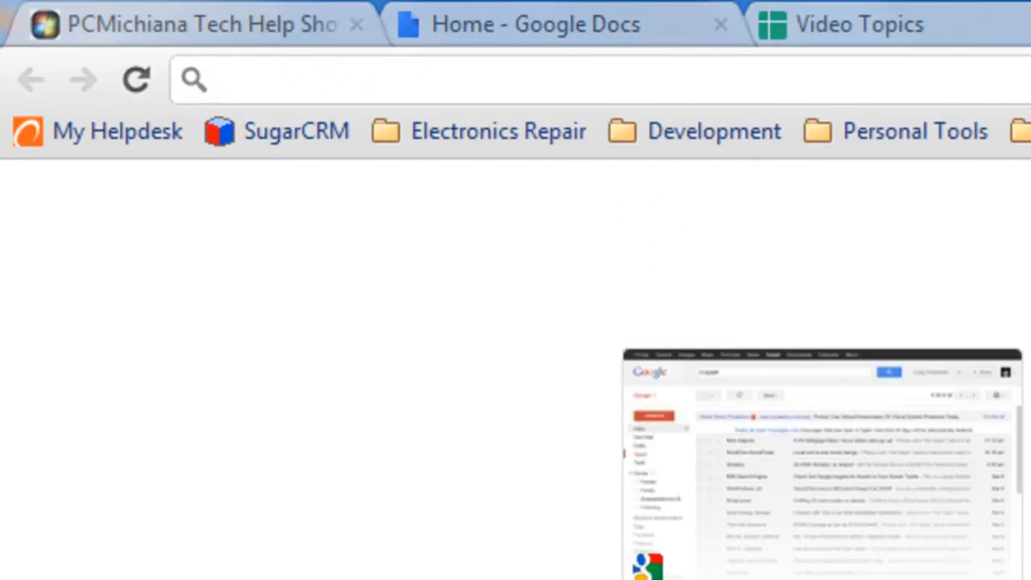
Step: Go to speedtest.net in the address bar
type("speedtest.net")
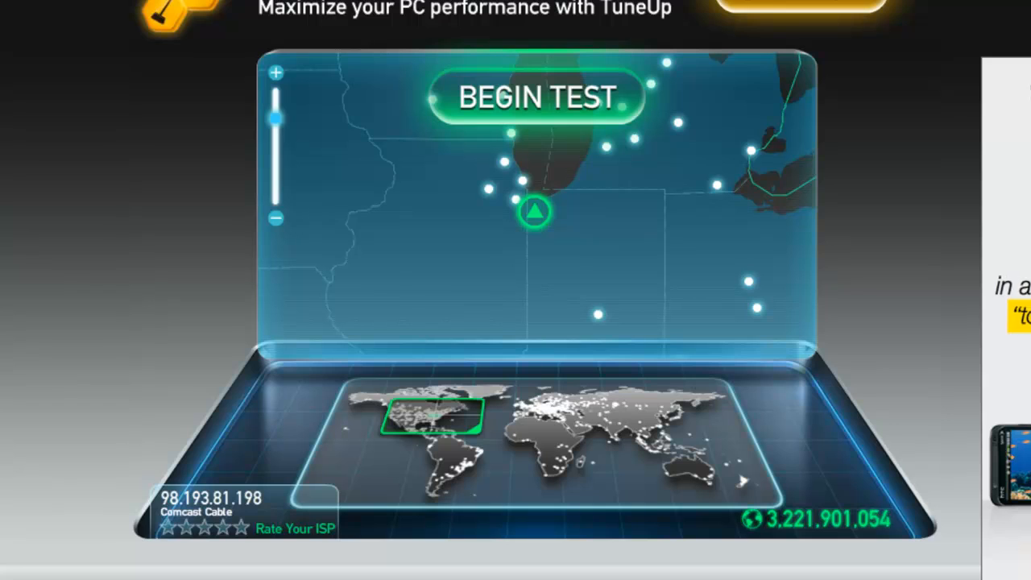
Step: Run the speed test, getting 16 ms ping and about 19.30 Mbps download
left_click(531, 97)
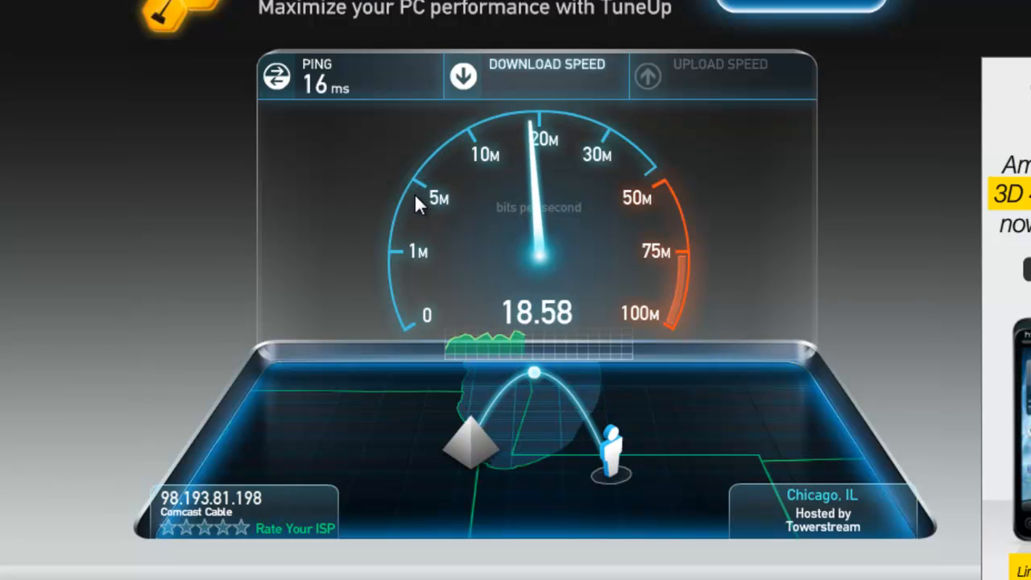
mouse_move(410, 246)
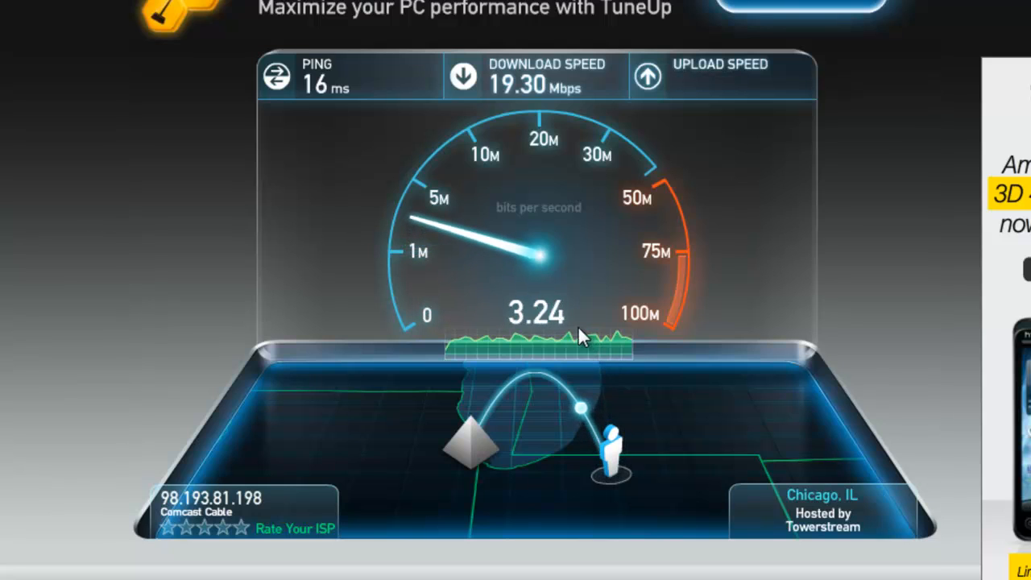
mouse_move(585, 283)
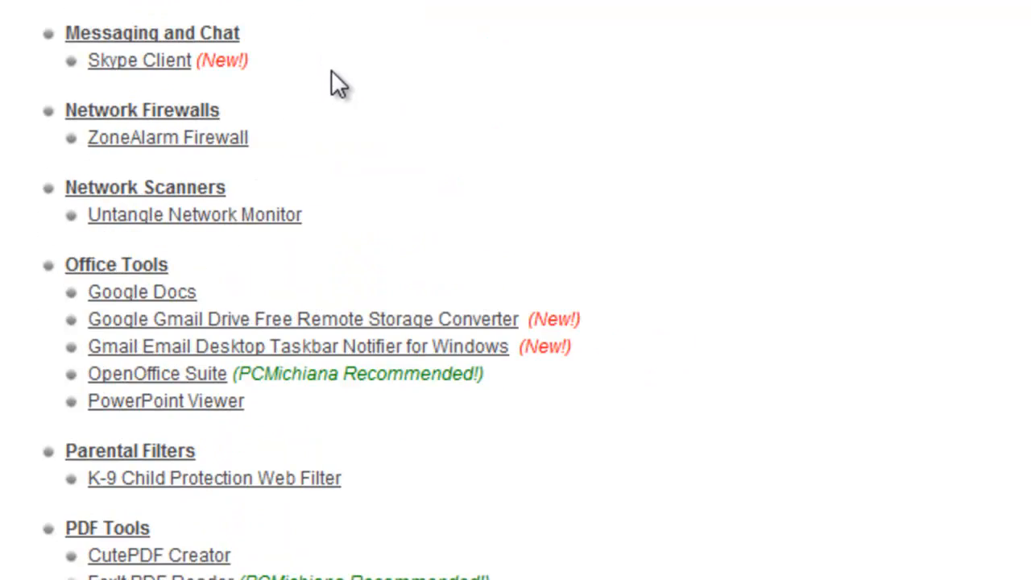
Step: Scroll the PCMichiana free downloads page down to the Web Browsers section
scroll("down", 3)
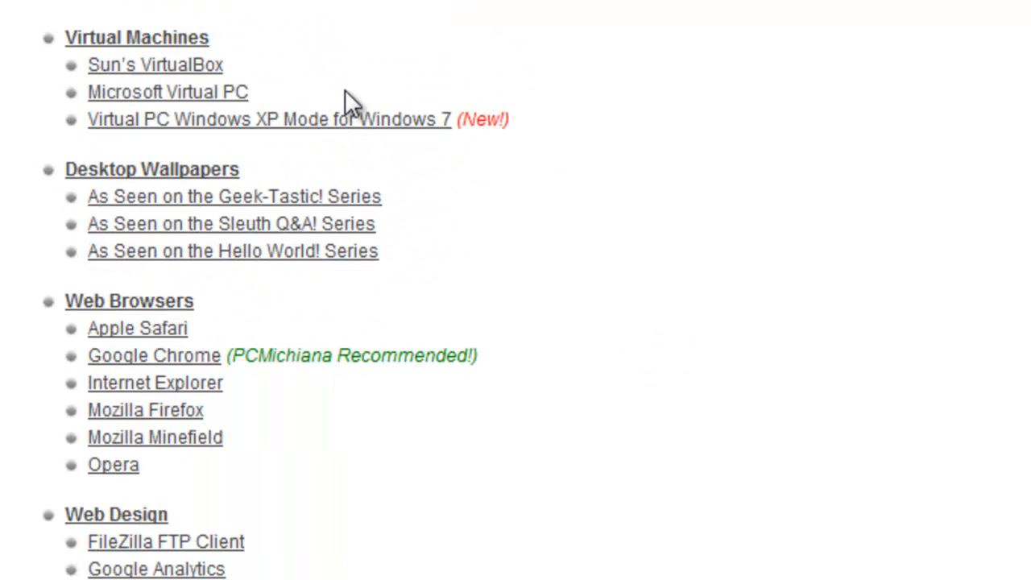
scroll("down", 3)
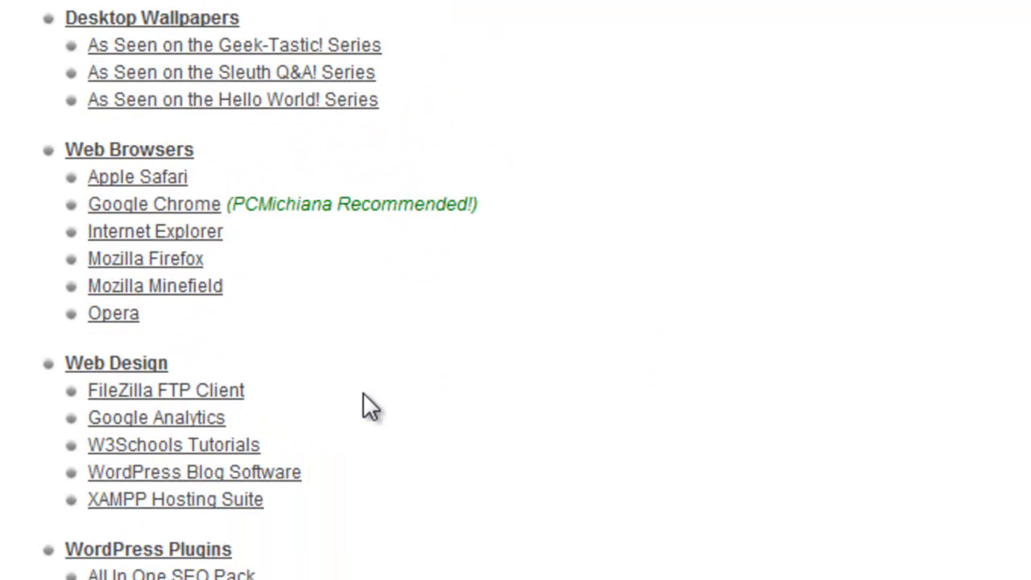
mouse_move(224, 348)
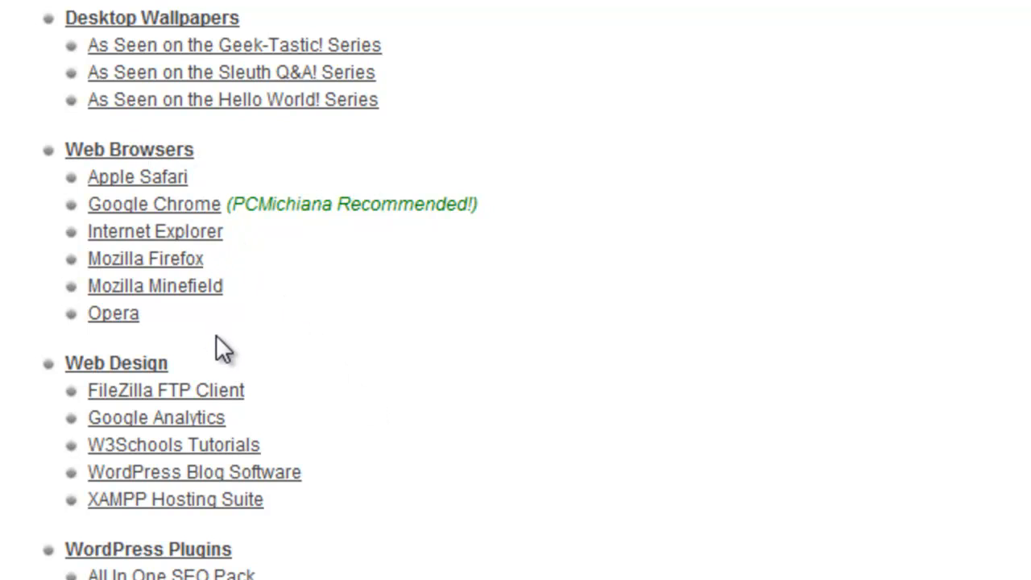
mouse_move(254, 233)
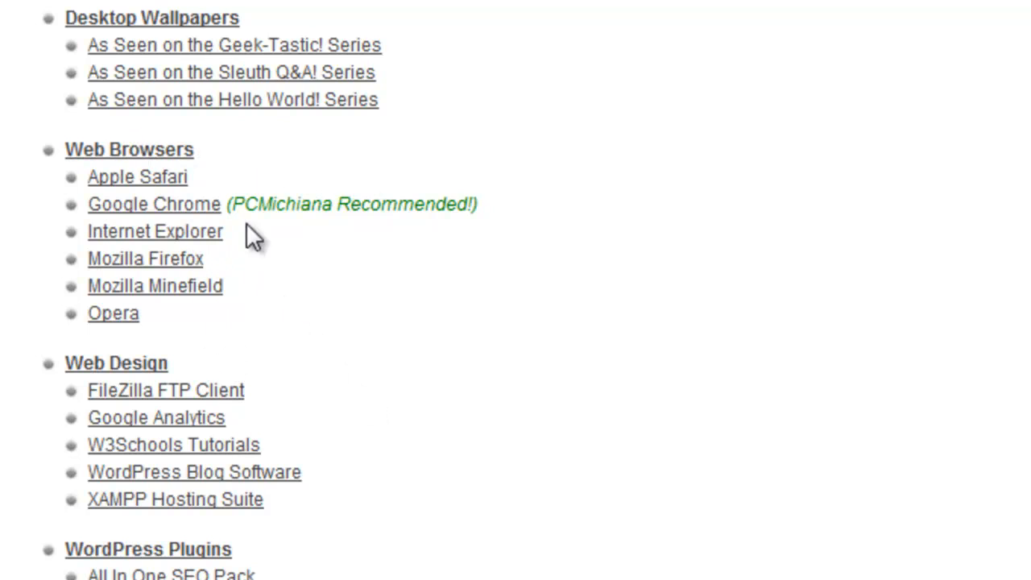
mouse_move(178, 211)
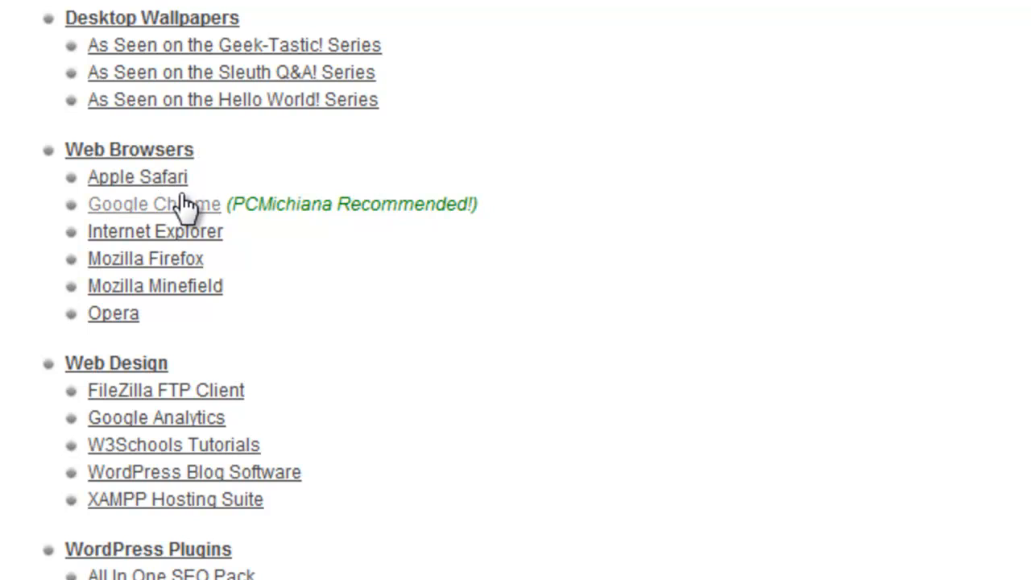
mouse_move(145, 177)
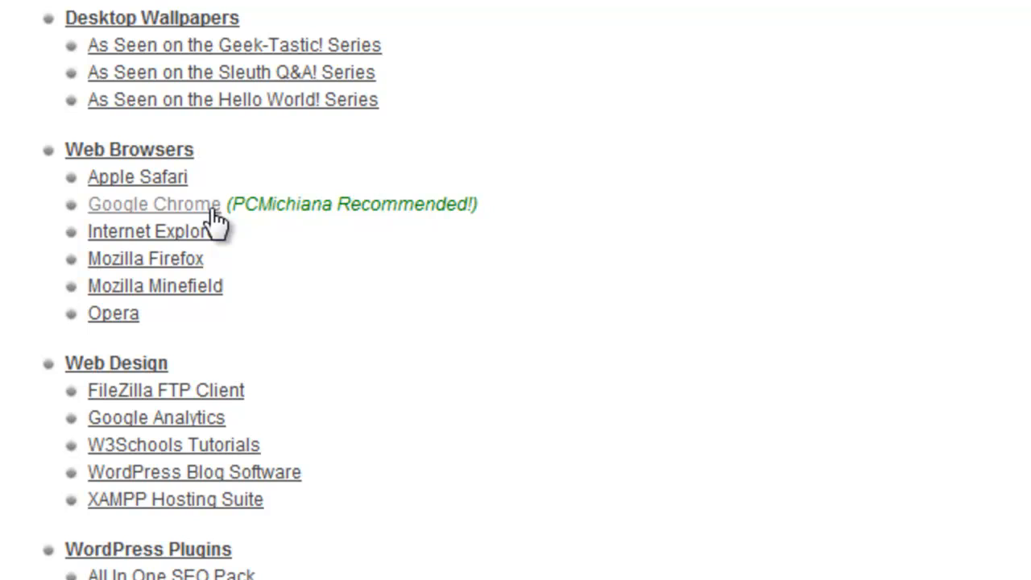
mouse_move(448, 430)
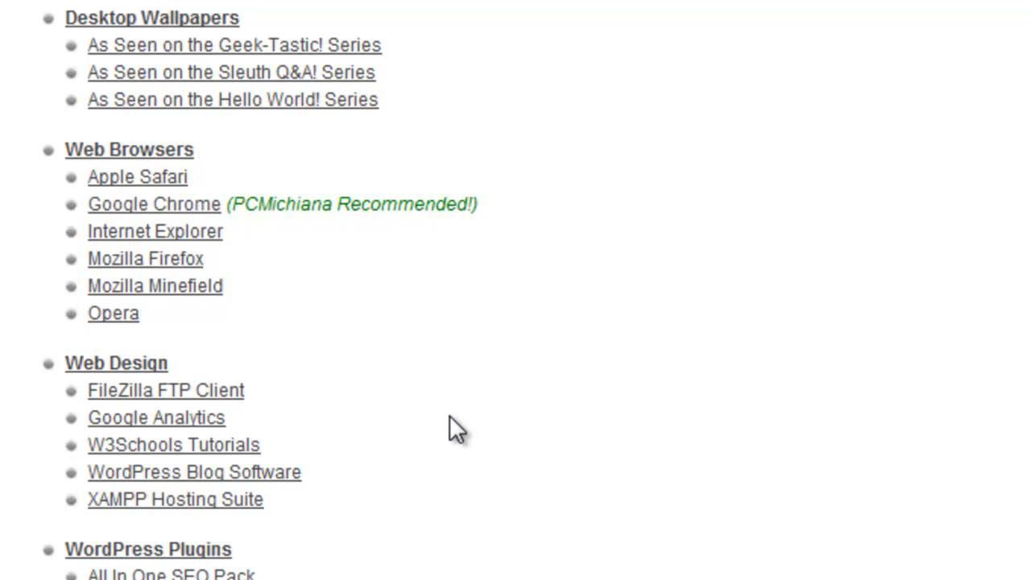
mouse_move(184, 245)
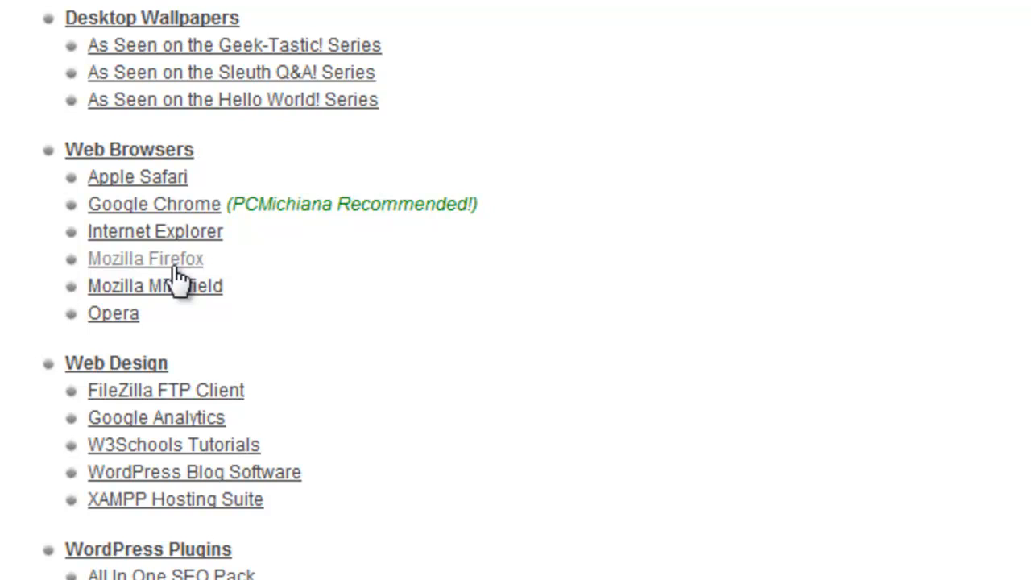
mouse_move(183, 277)
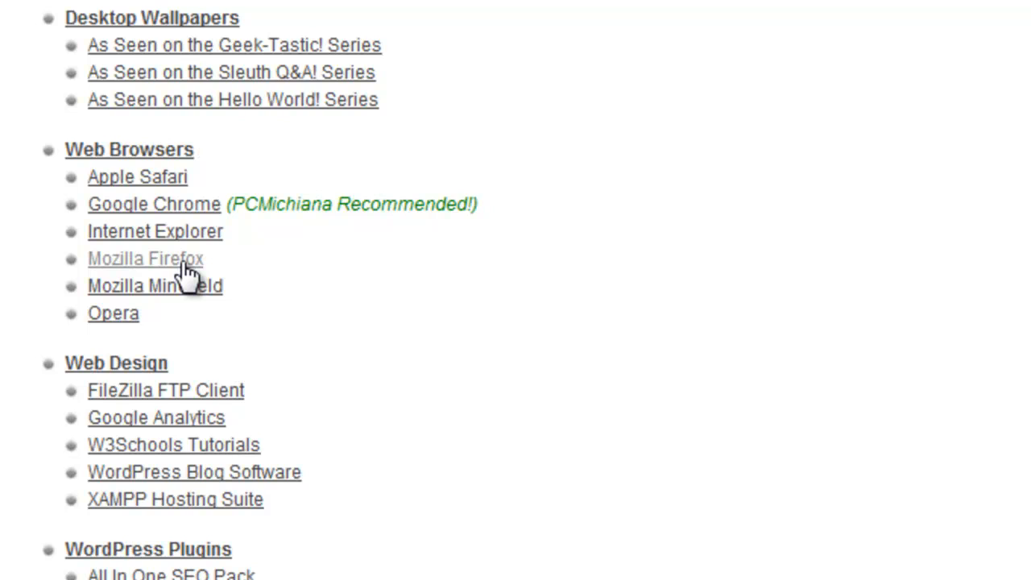
mouse_move(141, 306)
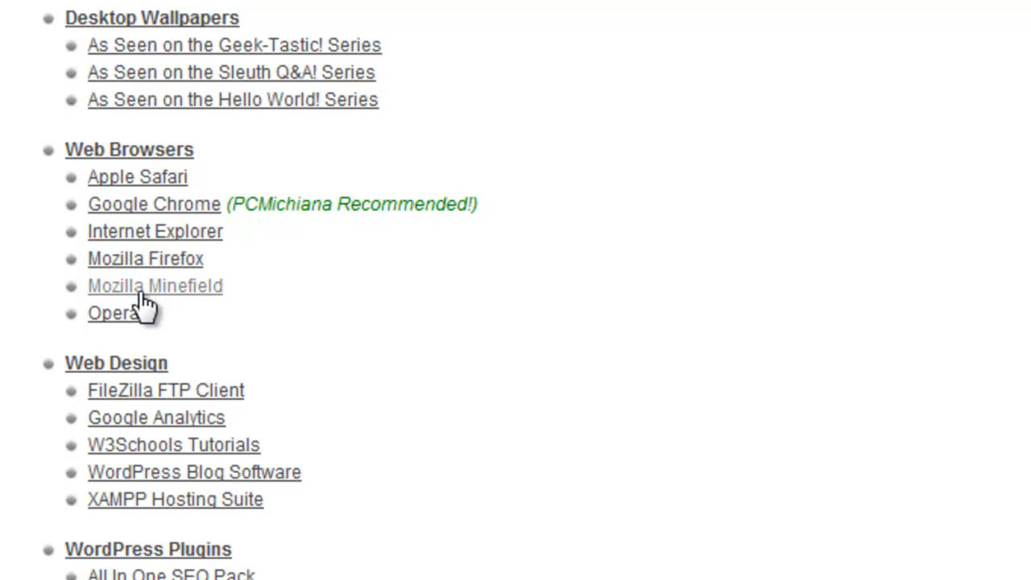
mouse_move(149, 296)
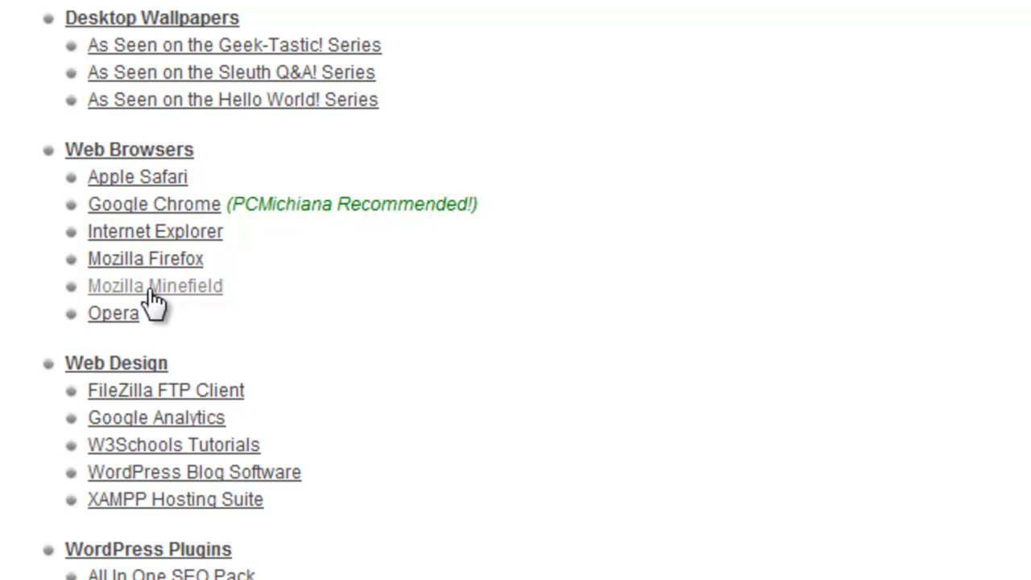
mouse_move(174, 308)
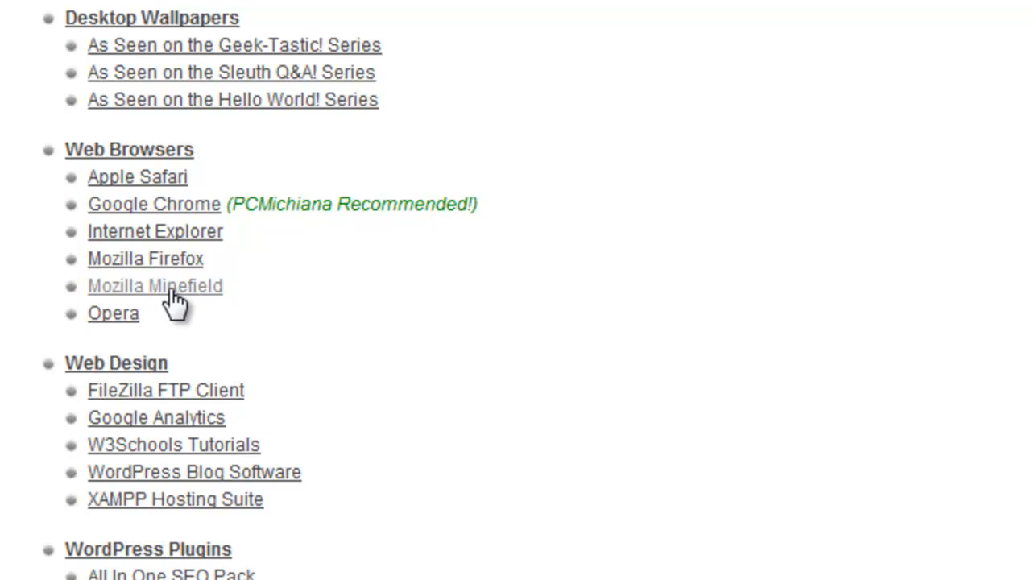
mouse_move(228, 203)
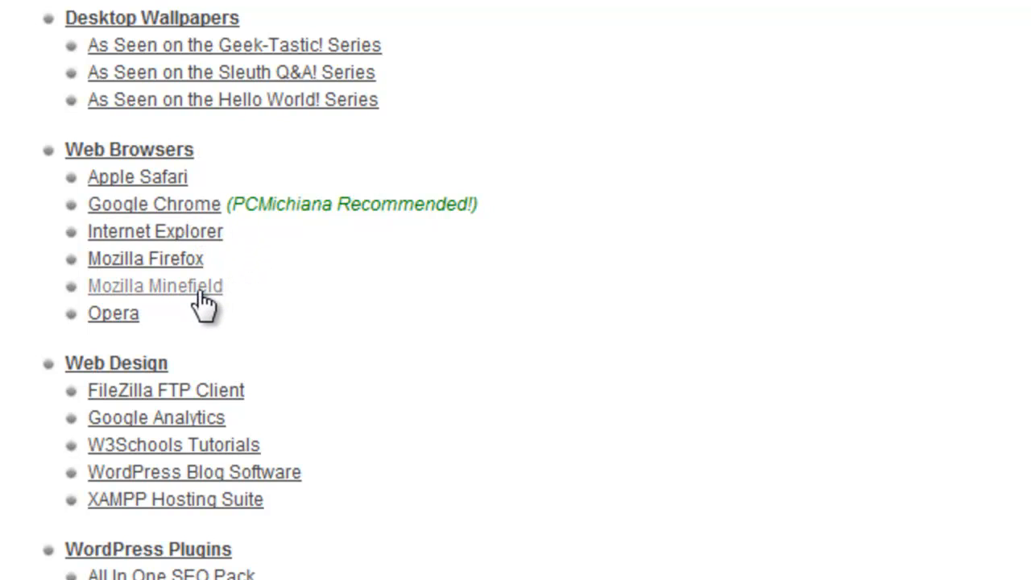
mouse_move(120, 322)
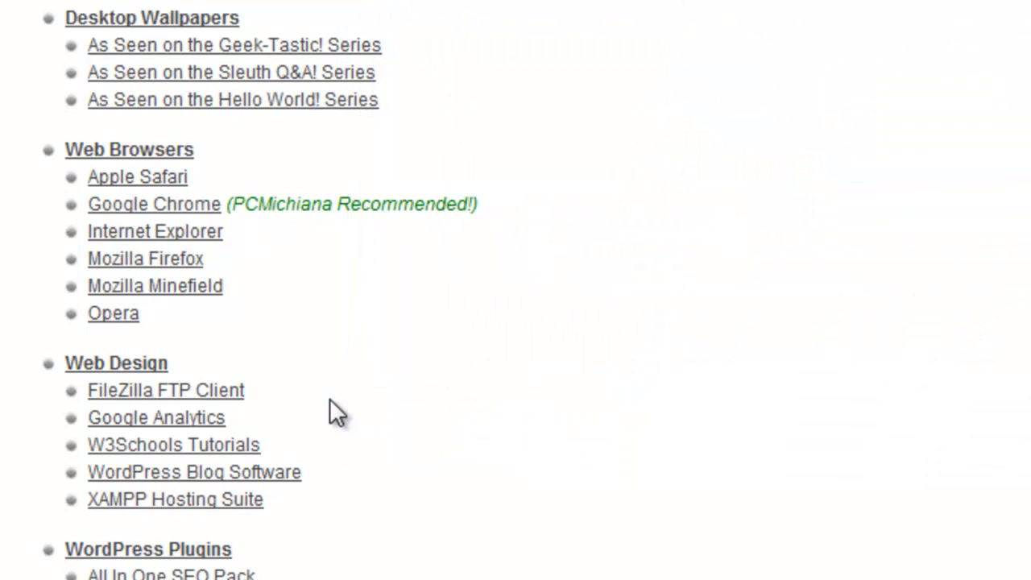
mouse_move(389, 435)
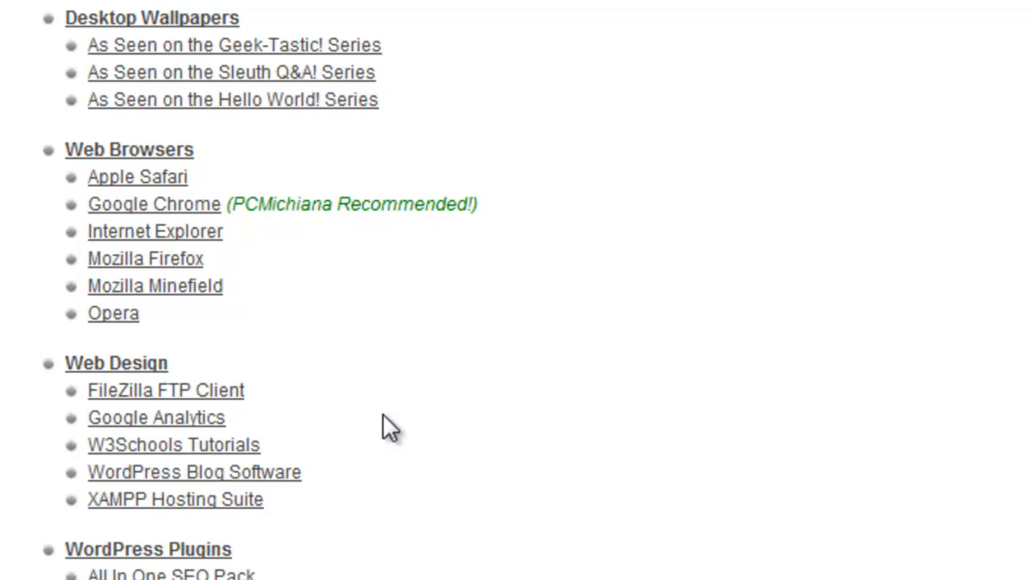
mouse_move(52, 299)
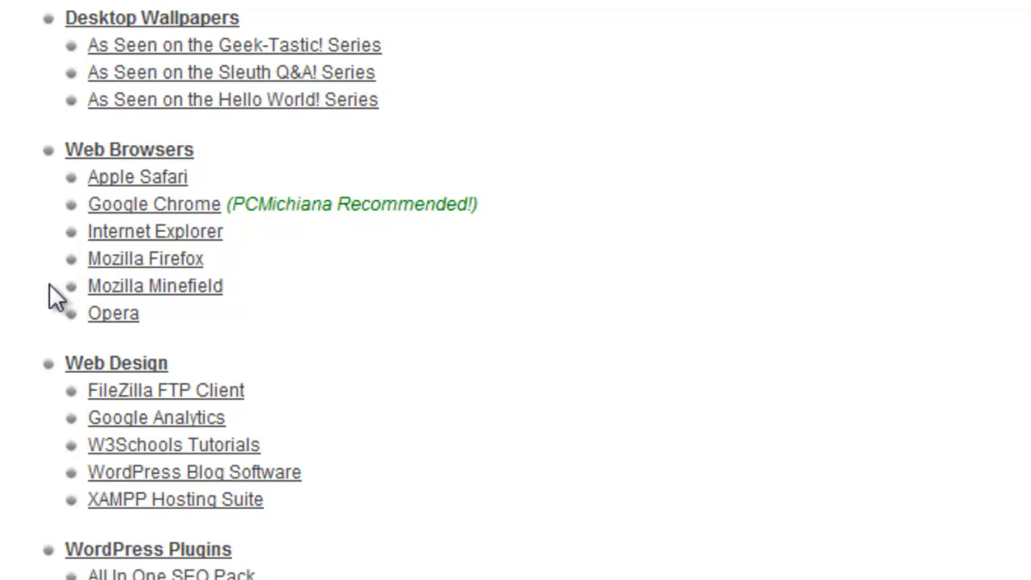
mouse_move(112, 216)
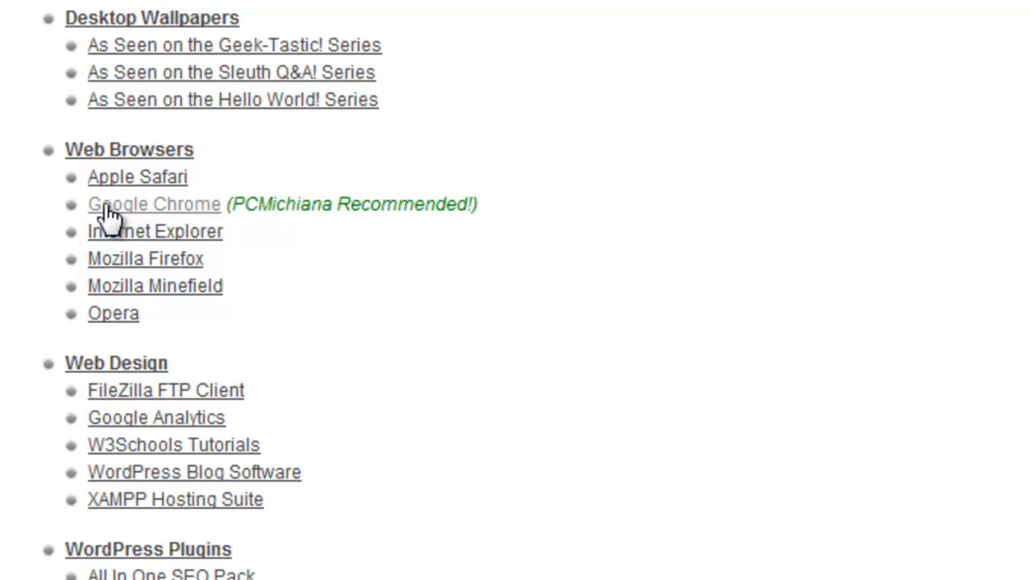
mouse_move(201, 250)
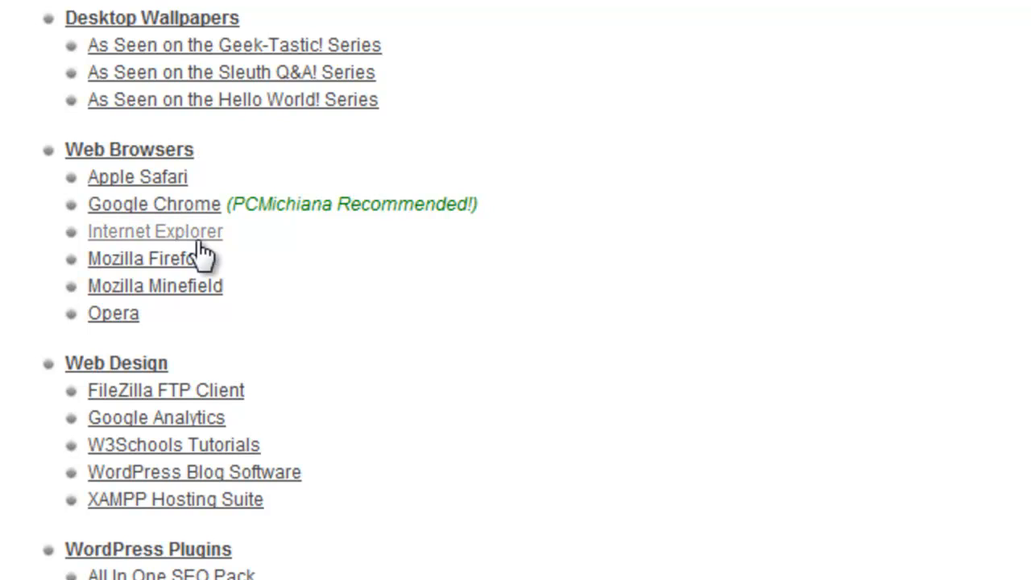